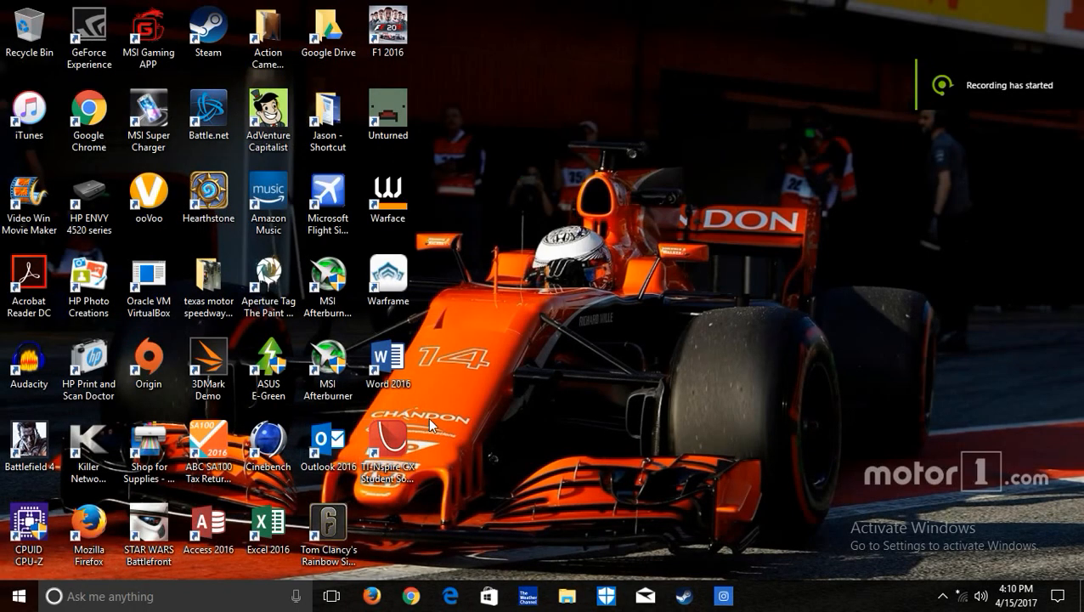
pyautogui.moveTo(490, 506)
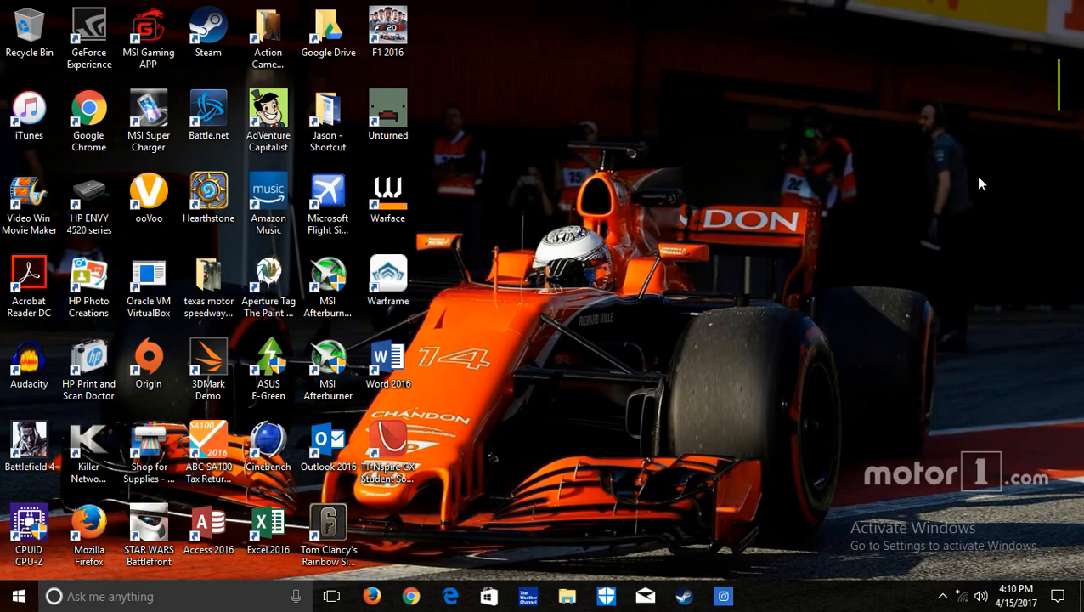
pyautogui.moveTo(877, 200)
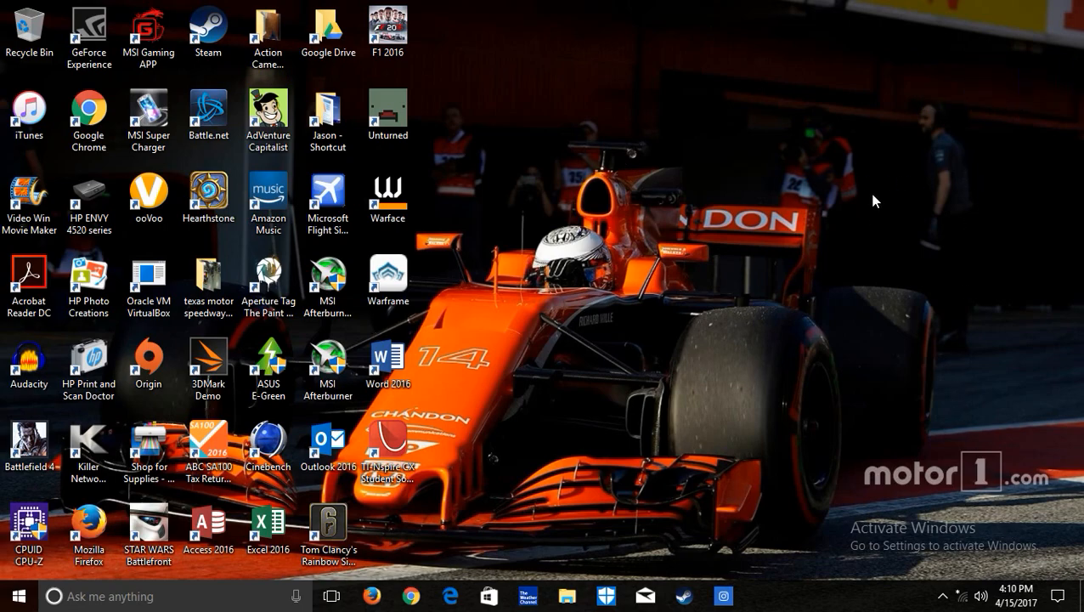
pyautogui.moveTo(877, 239)
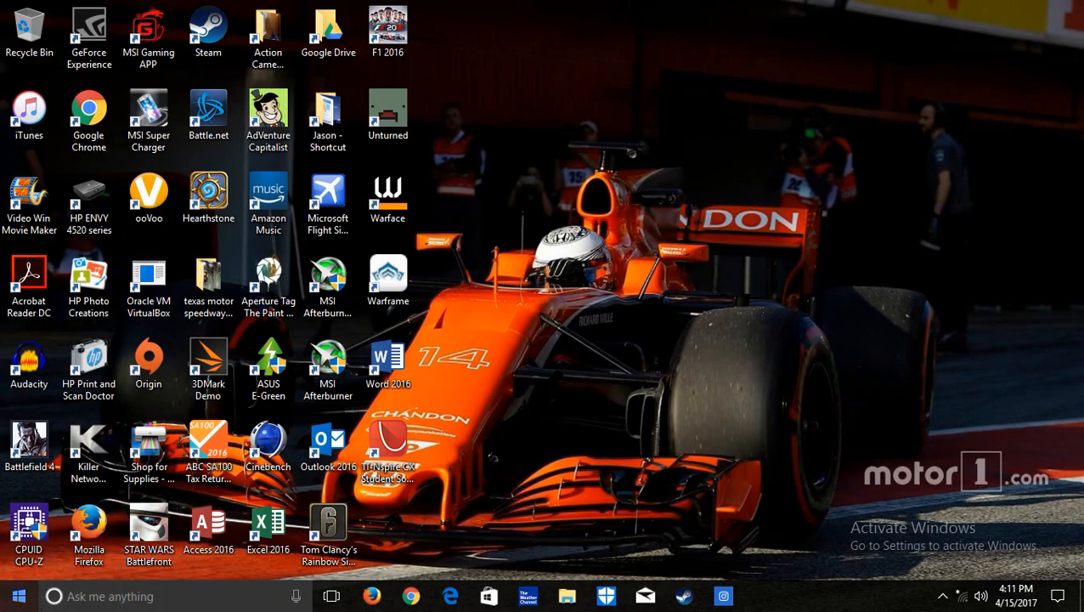
# Launch Windows Settings from the Start menu gear icon.
pyautogui.click(13, 595)
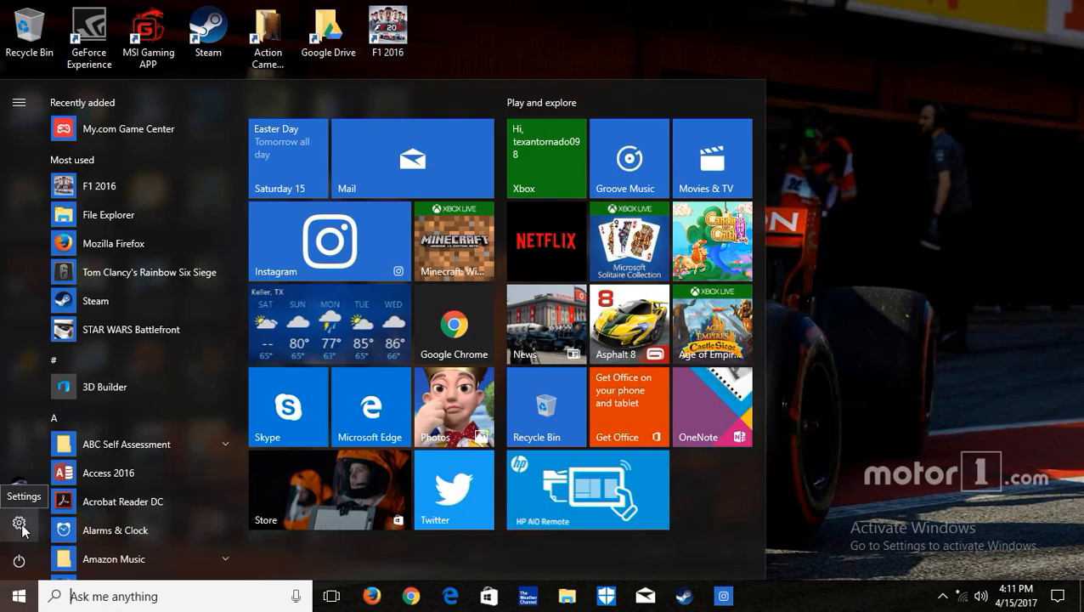
pyautogui.click(24, 522)
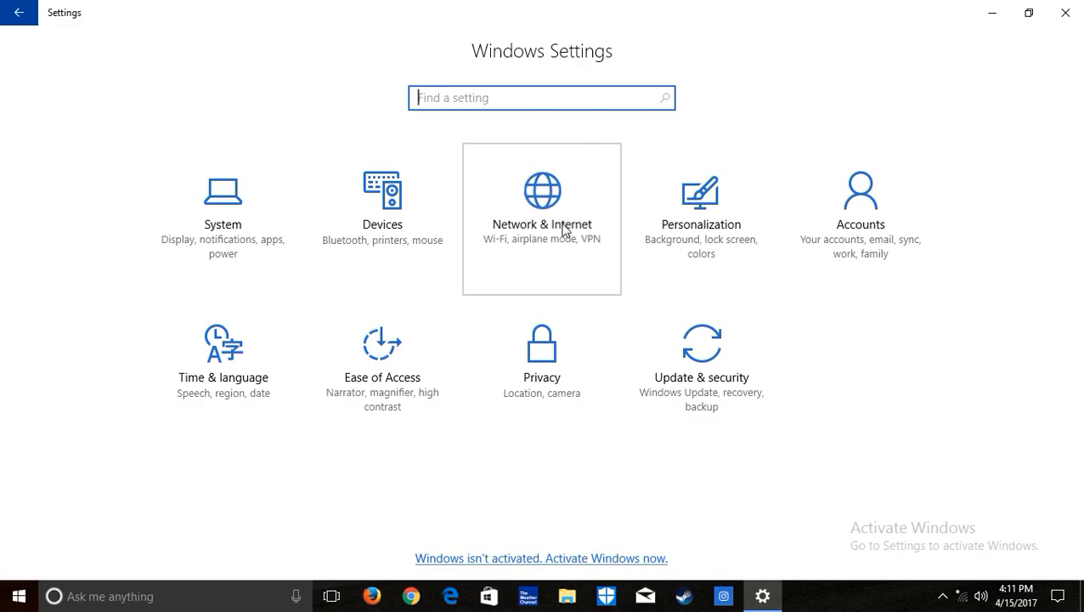
# Go to Network & Internet and show the Wi-Fi page with Wi-Fi switched on.
pyautogui.click(541, 203)
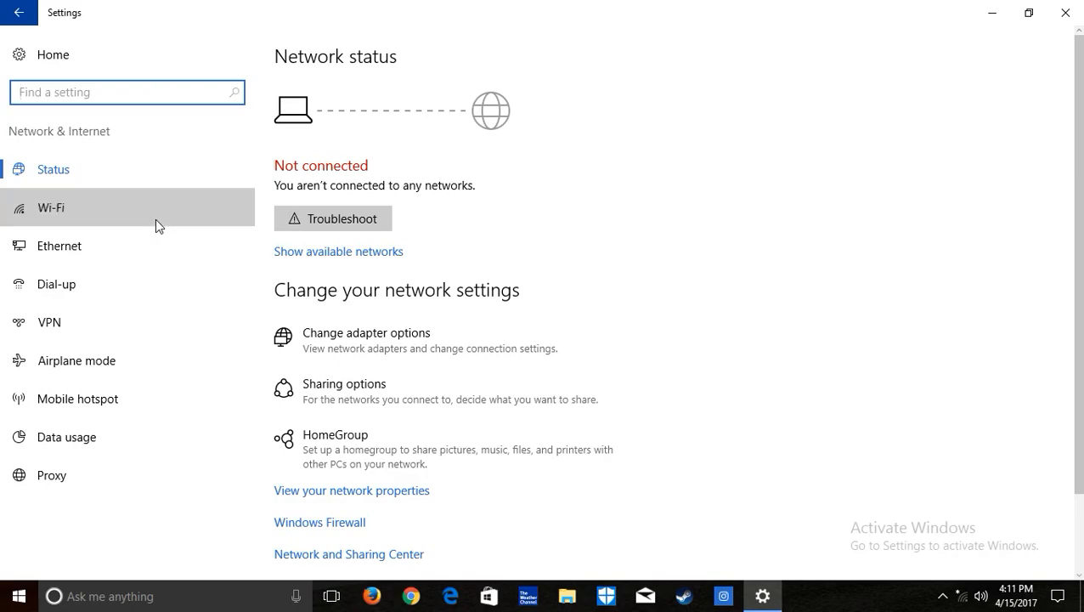
pyautogui.click(51, 207)
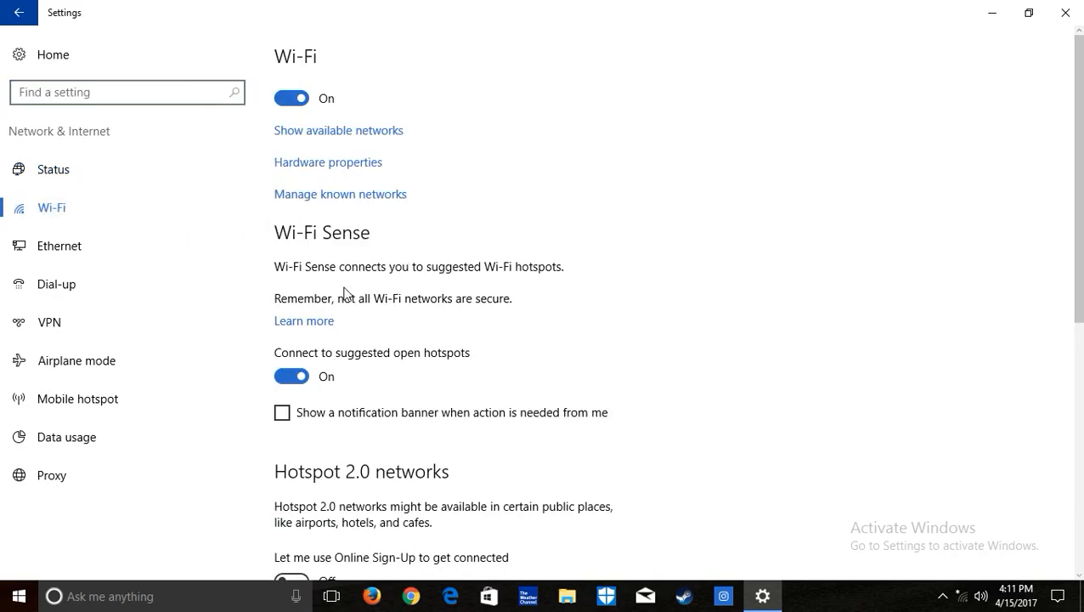
pyautogui.moveTo(338, 199)
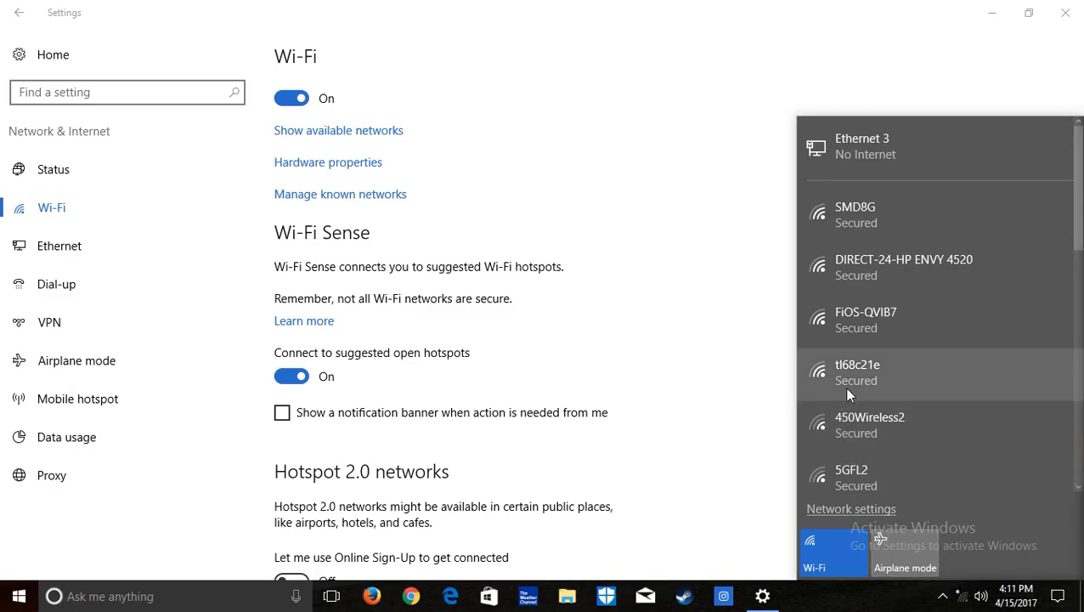
# Select FiOS-QVIB7 in the network flyout, choose Connect and enter its security key.
pyautogui.scroll(-3)
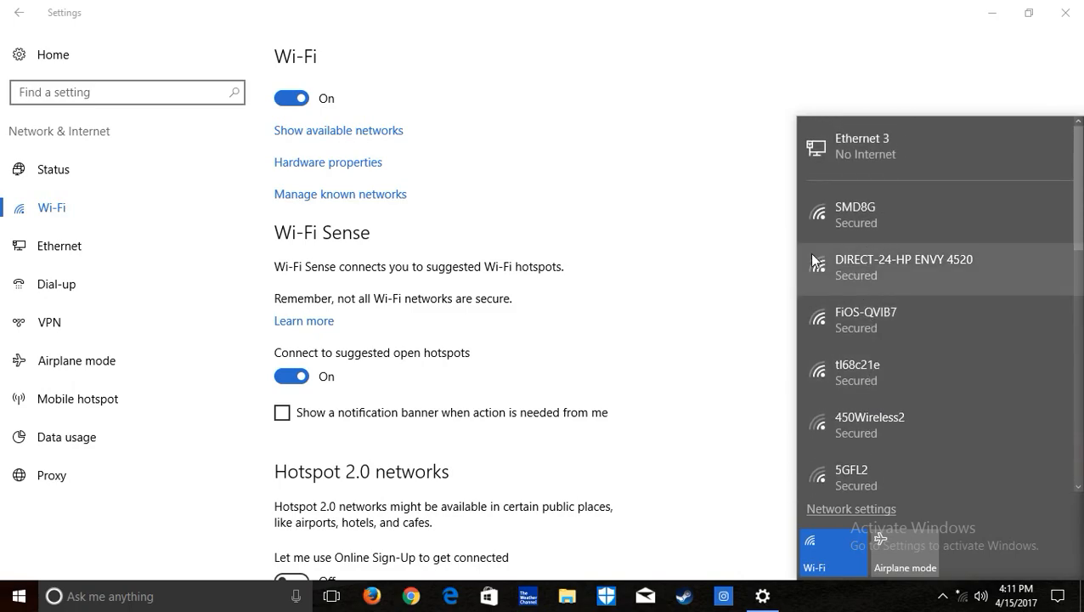
pyautogui.click(867, 320)
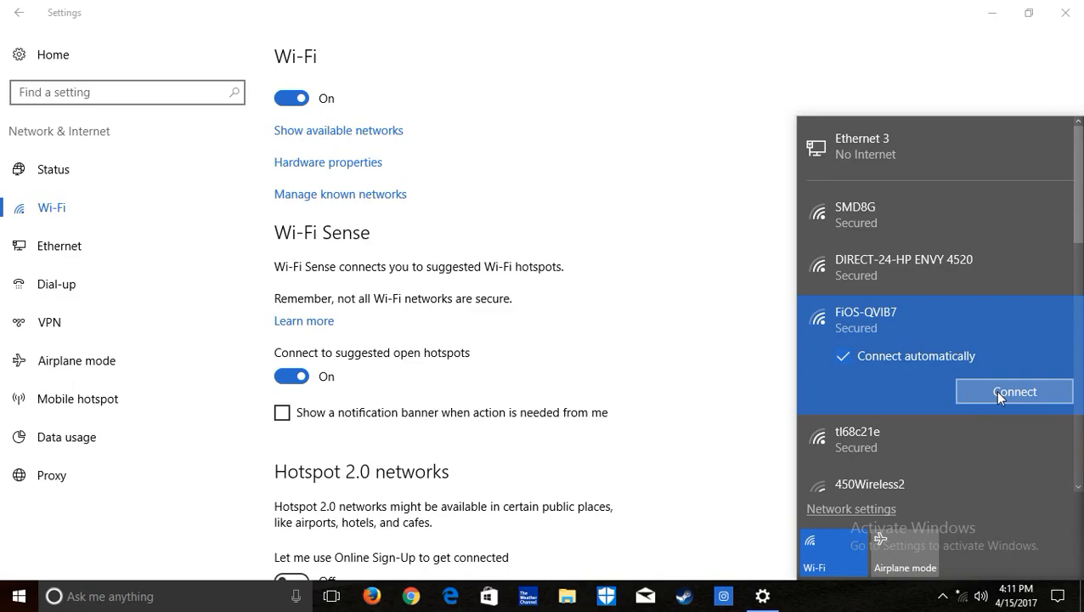
pyautogui.click(1012, 391)
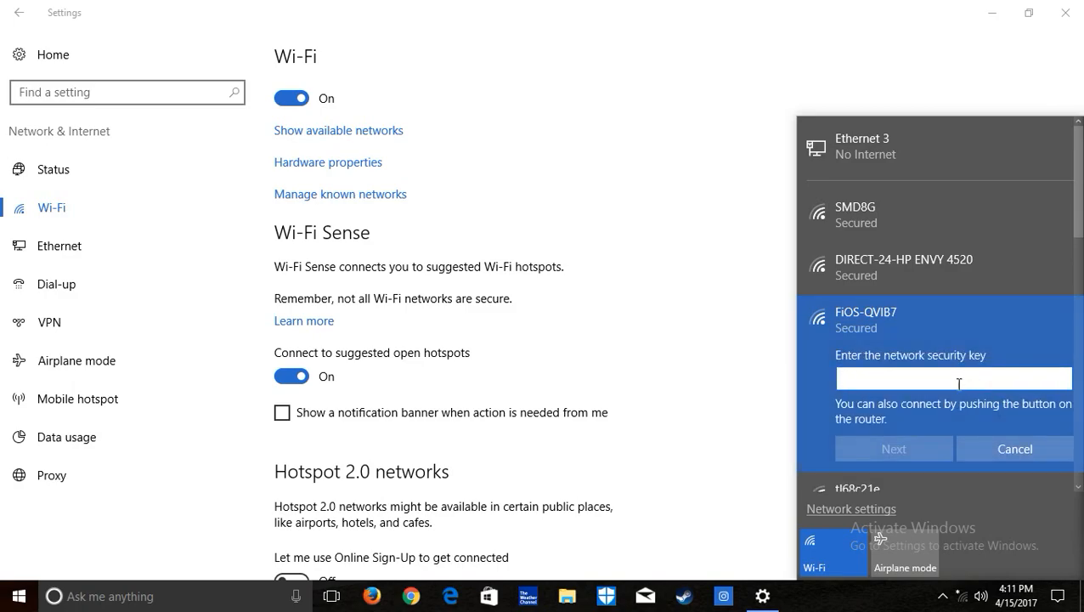
pyautogui.write('•')
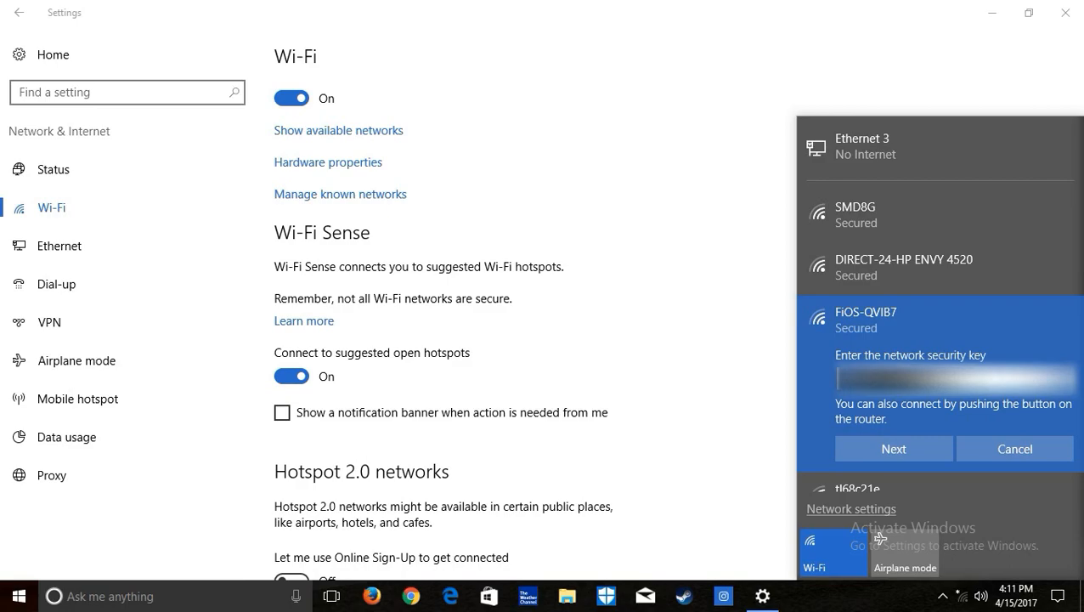
# Confirm the security key with Next, then launch Chrome to load Google.
pyautogui.click(894, 449)
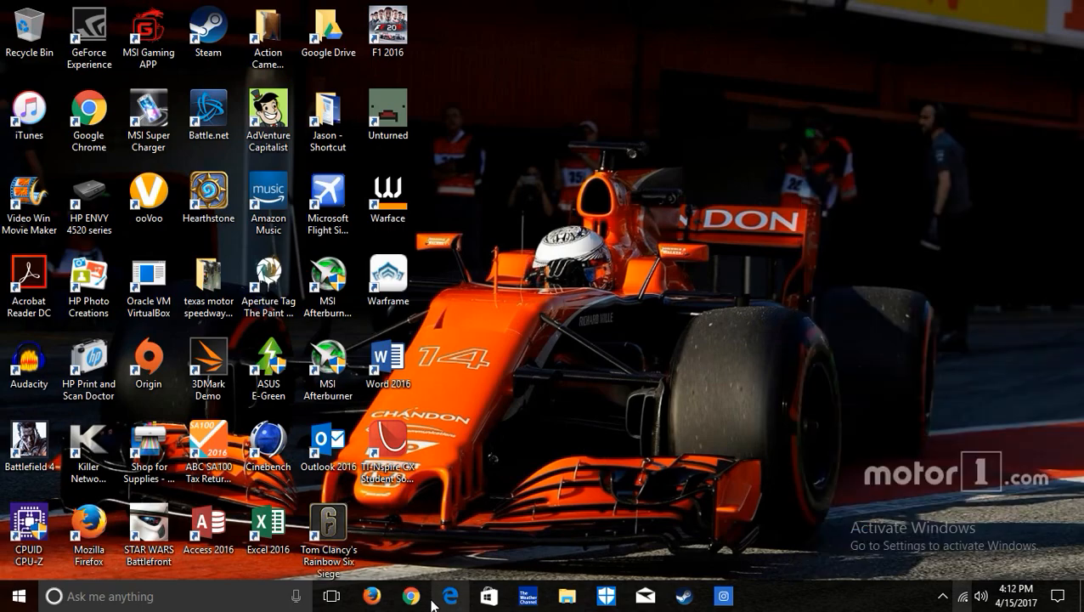
pyautogui.click(412, 594)
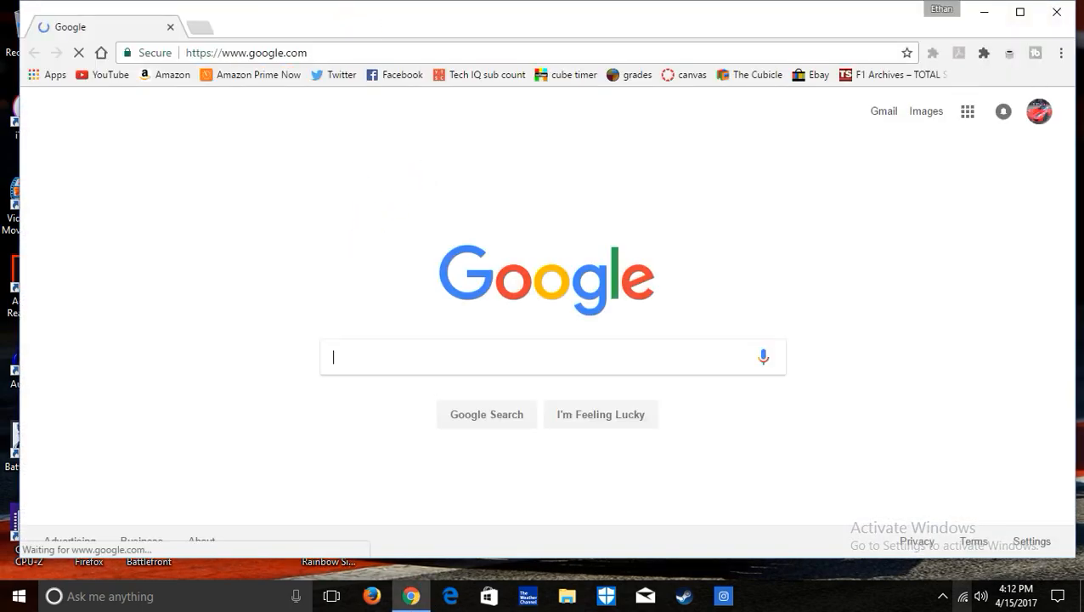